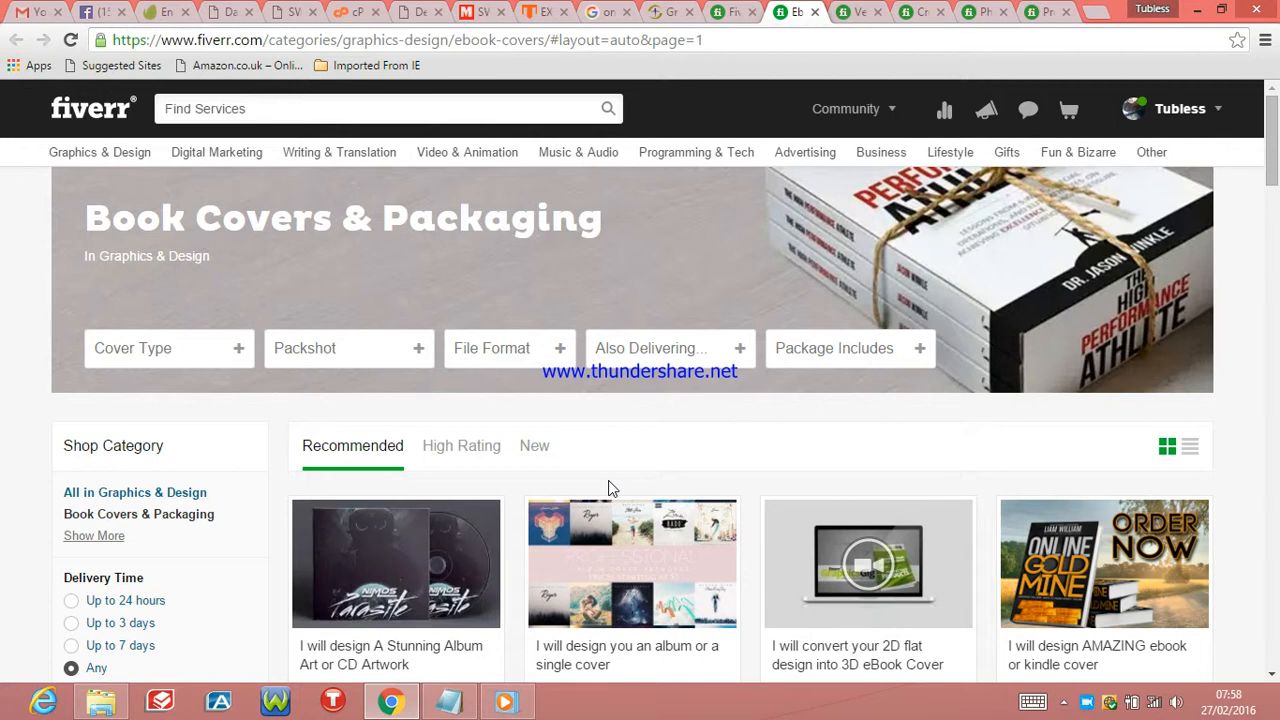
mouse_move(646, 263)
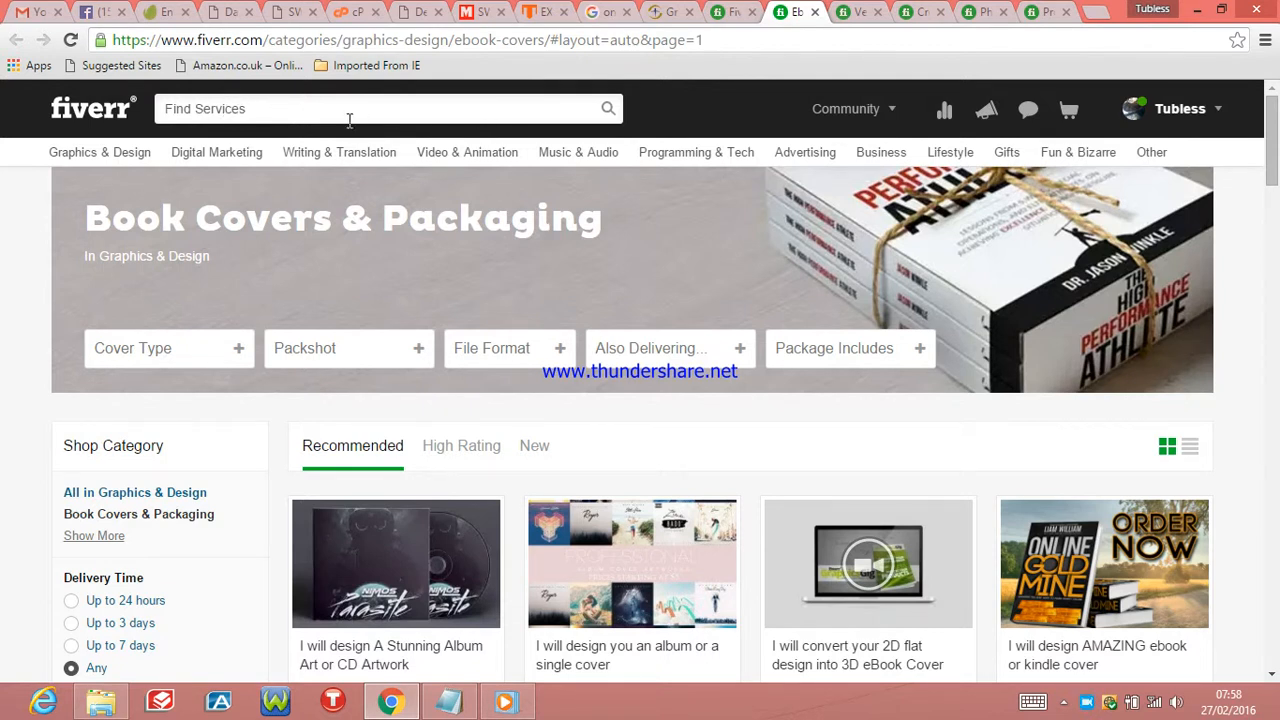
mouse_move(930, 225)
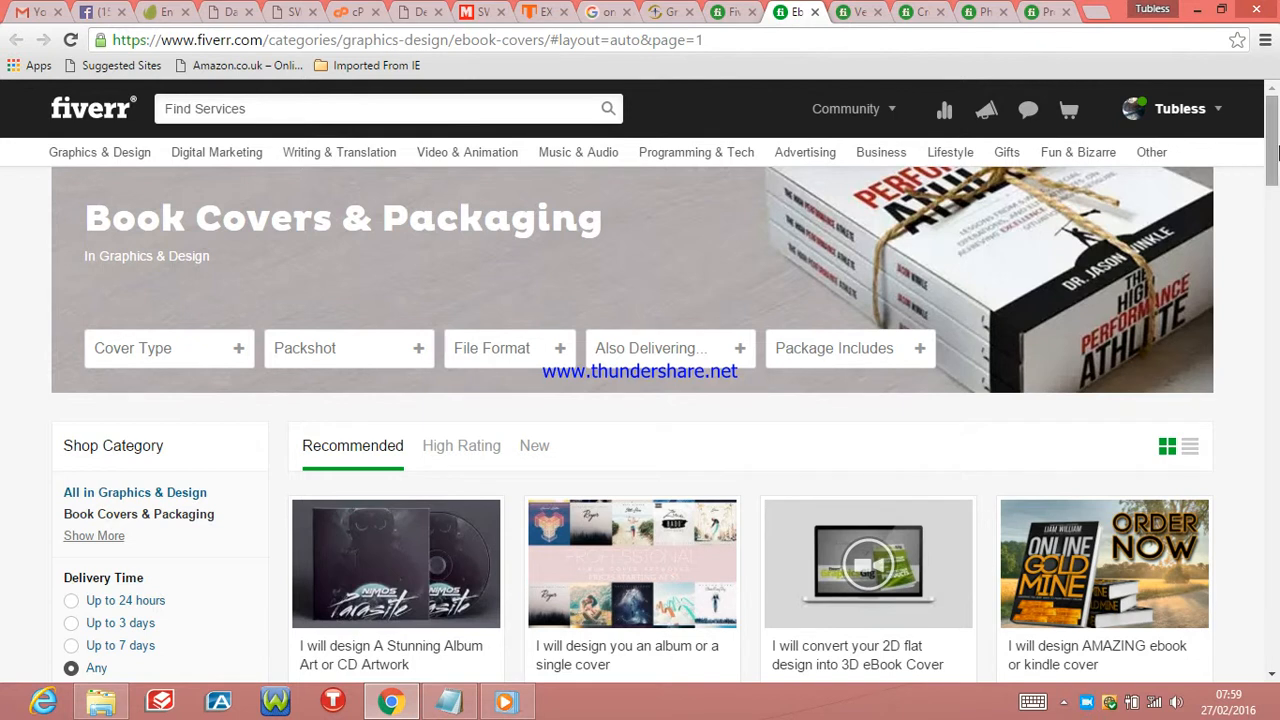
- Scroll down the Book Covers & Packaging listings to find the AMAZING ebook cover gig
scroll(down, 3)
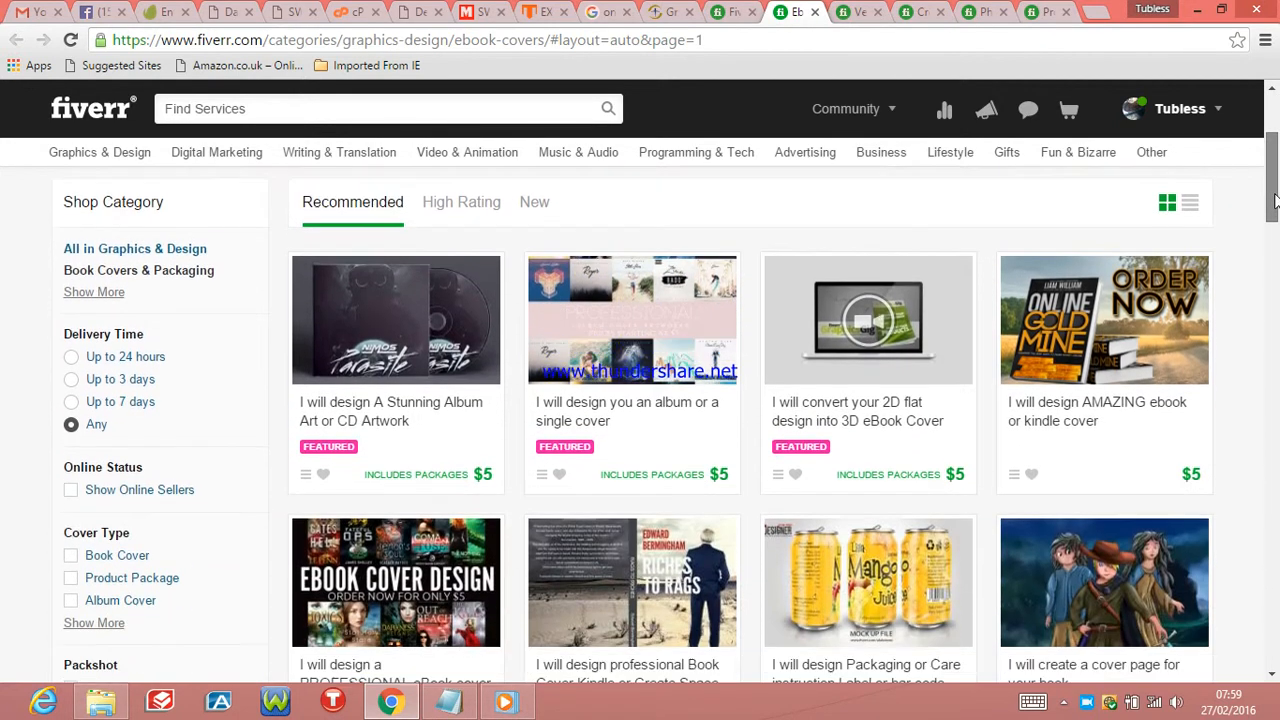
scroll(down, 3)
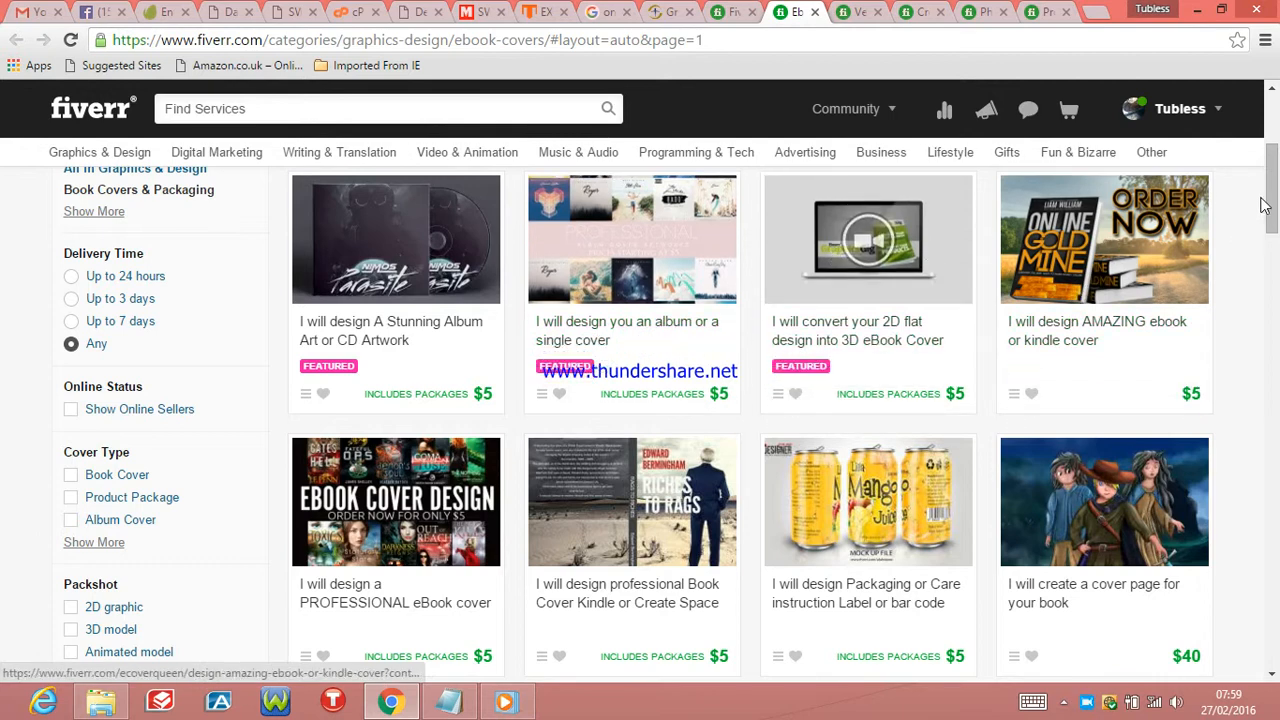
scroll(down, 3)
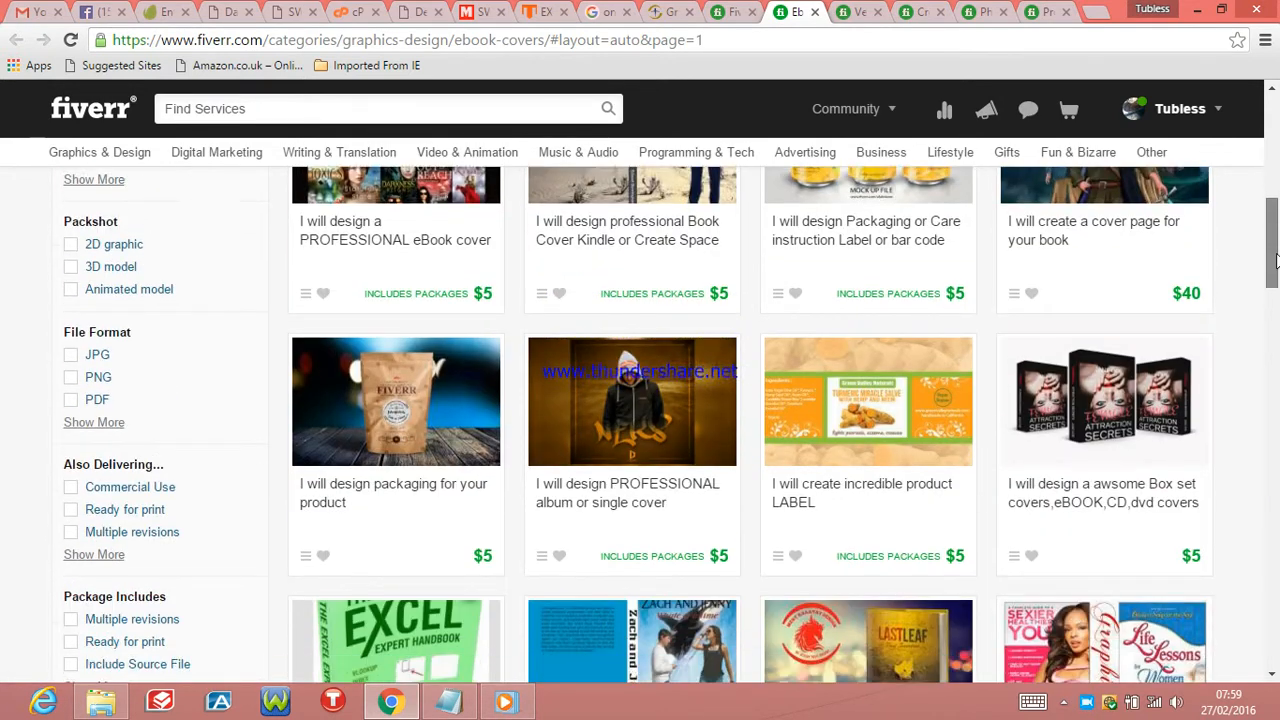
scroll(down, 3)
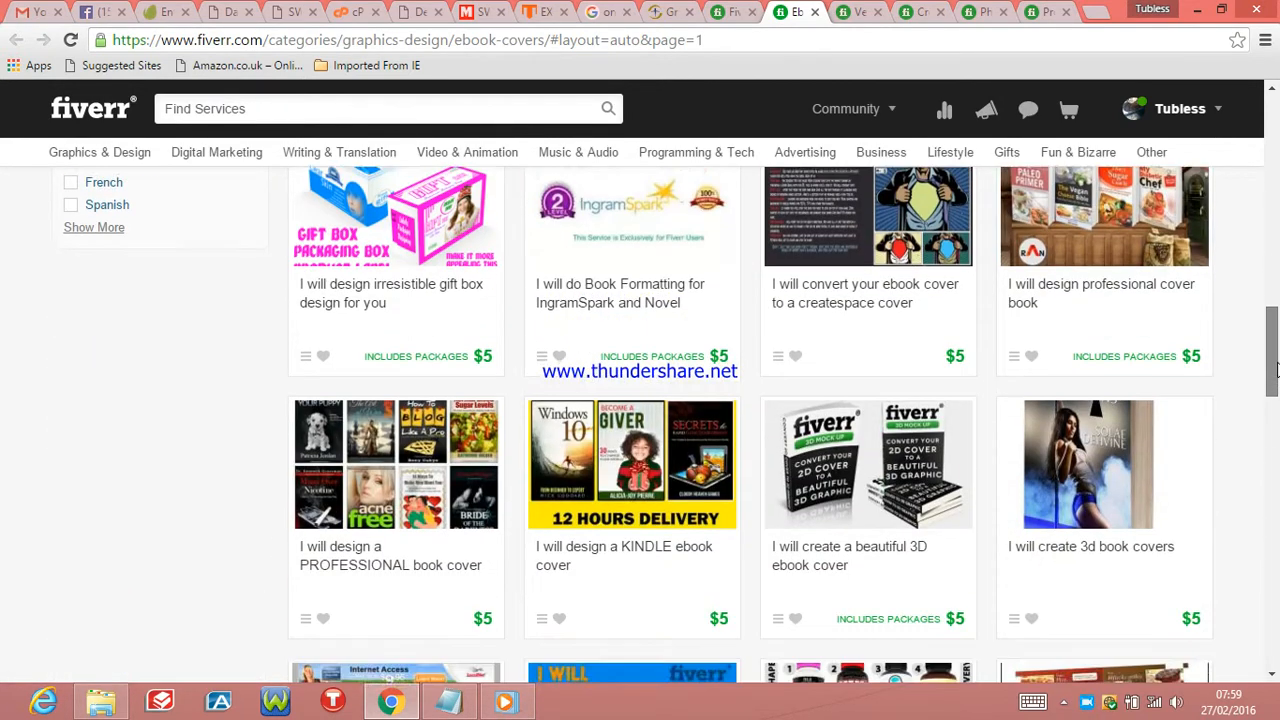
scroll(down, 3)
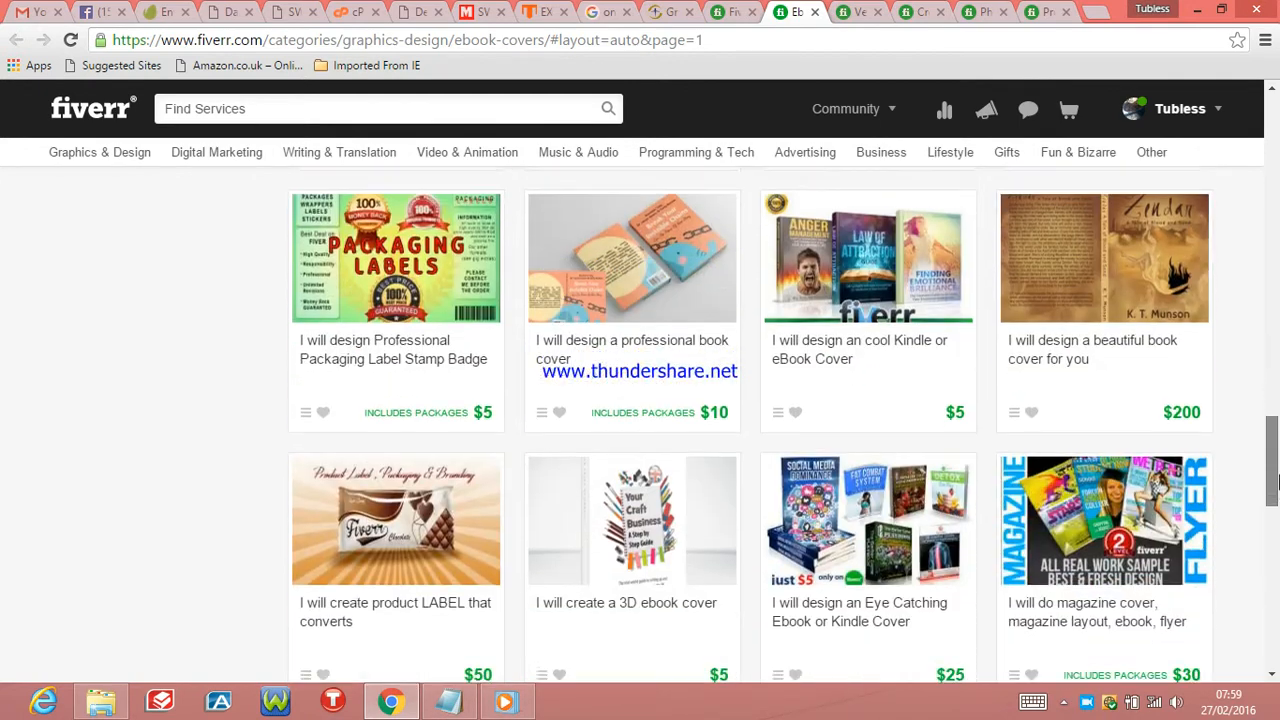
scroll(down, 3)
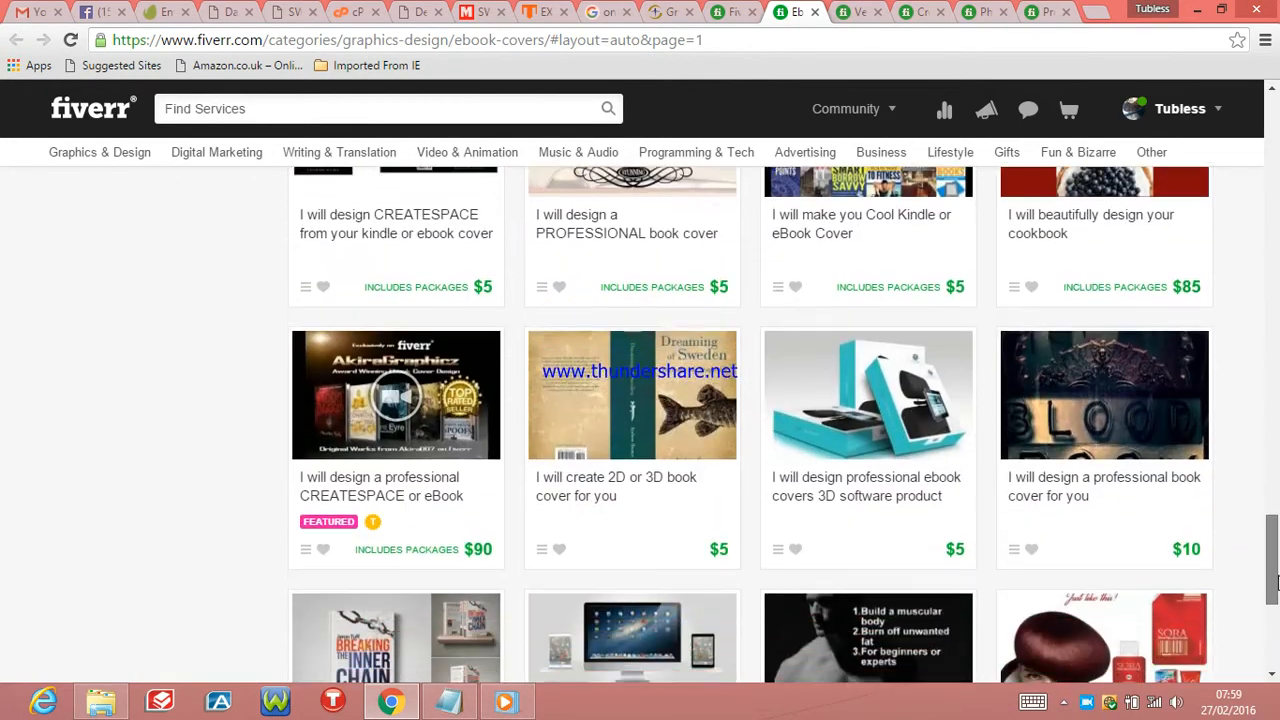
scroll(down, 3)
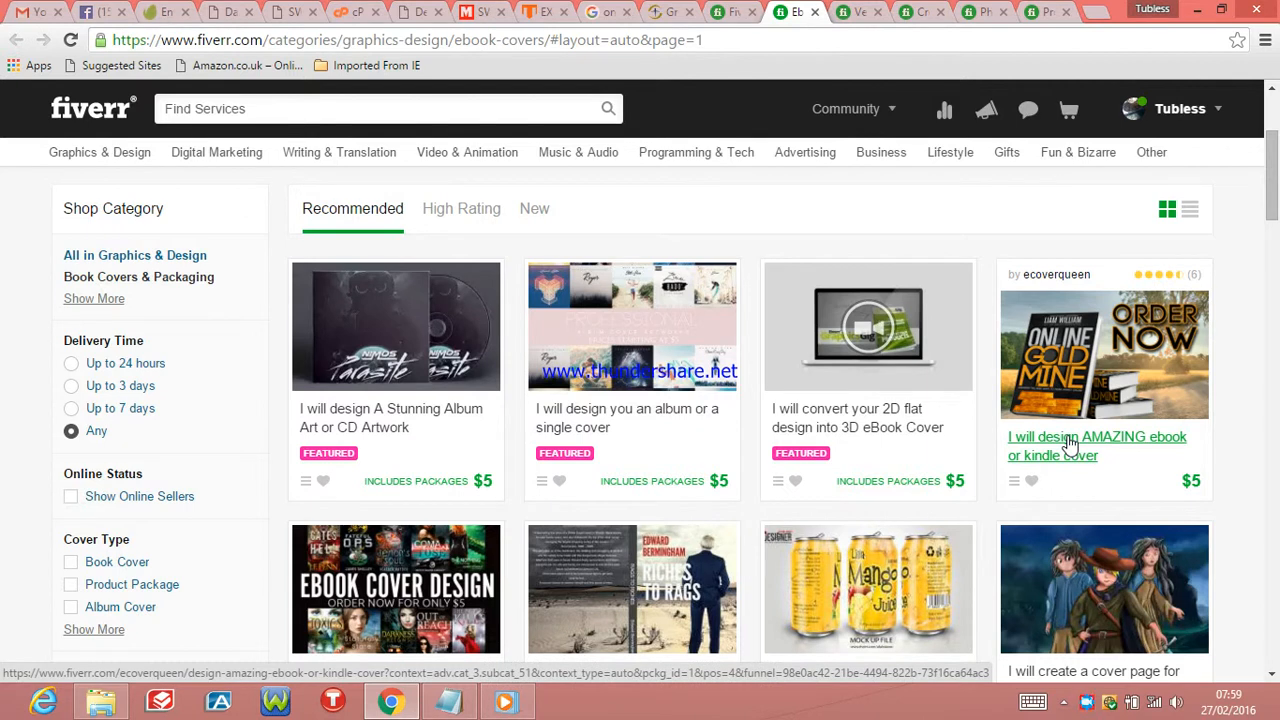
- Open Ecoverqueen's $5 'AMAZING ebook or kindle cover' gig page and view its details
click(1097, 445)
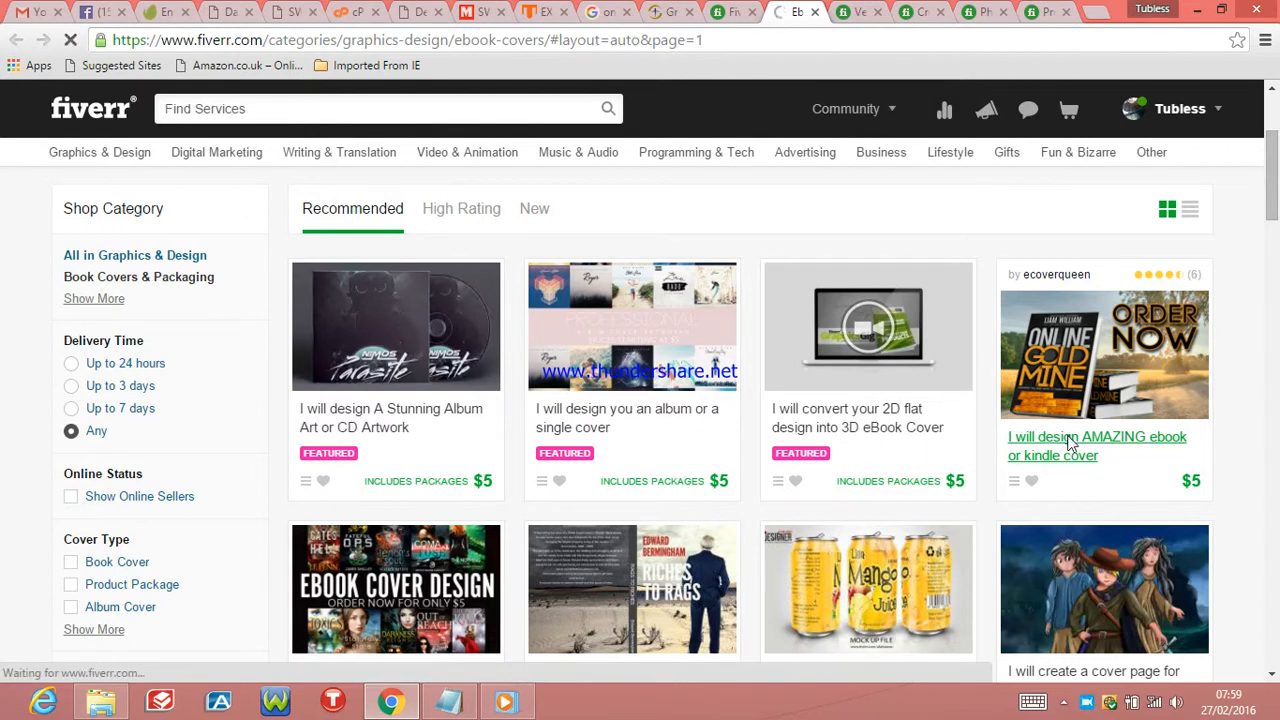
click(1096, 436)
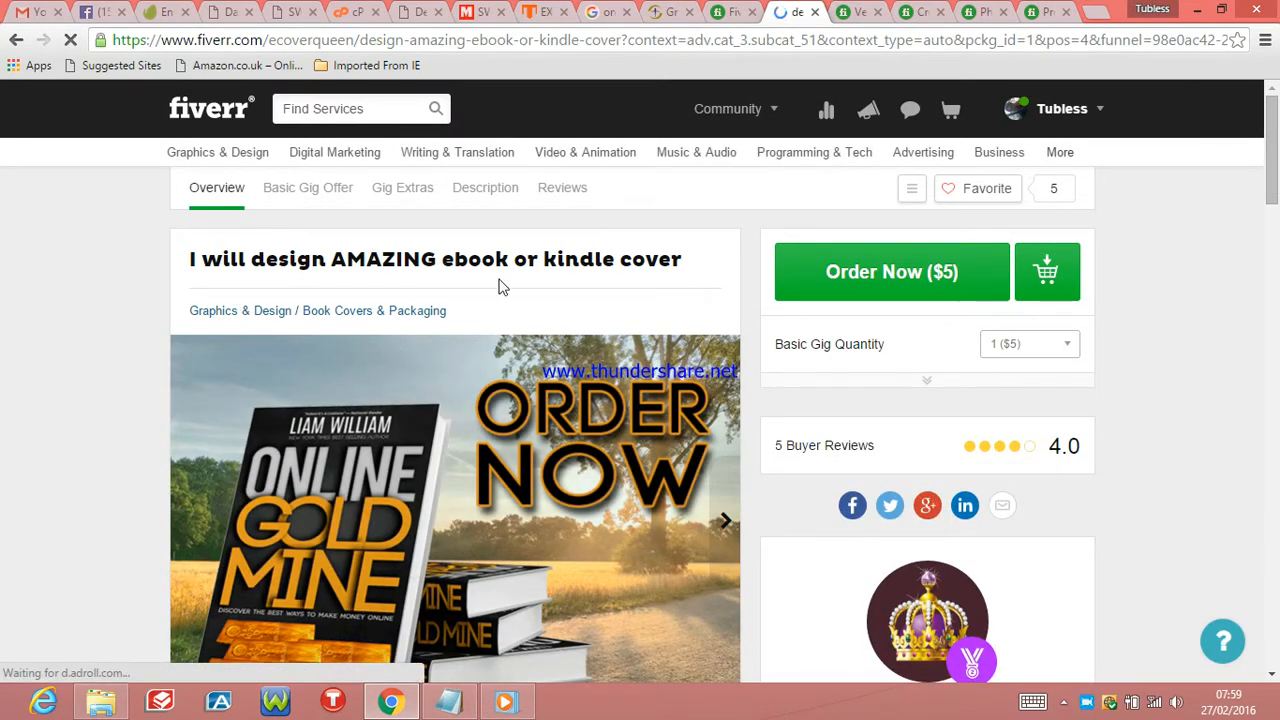
click(926, 379)
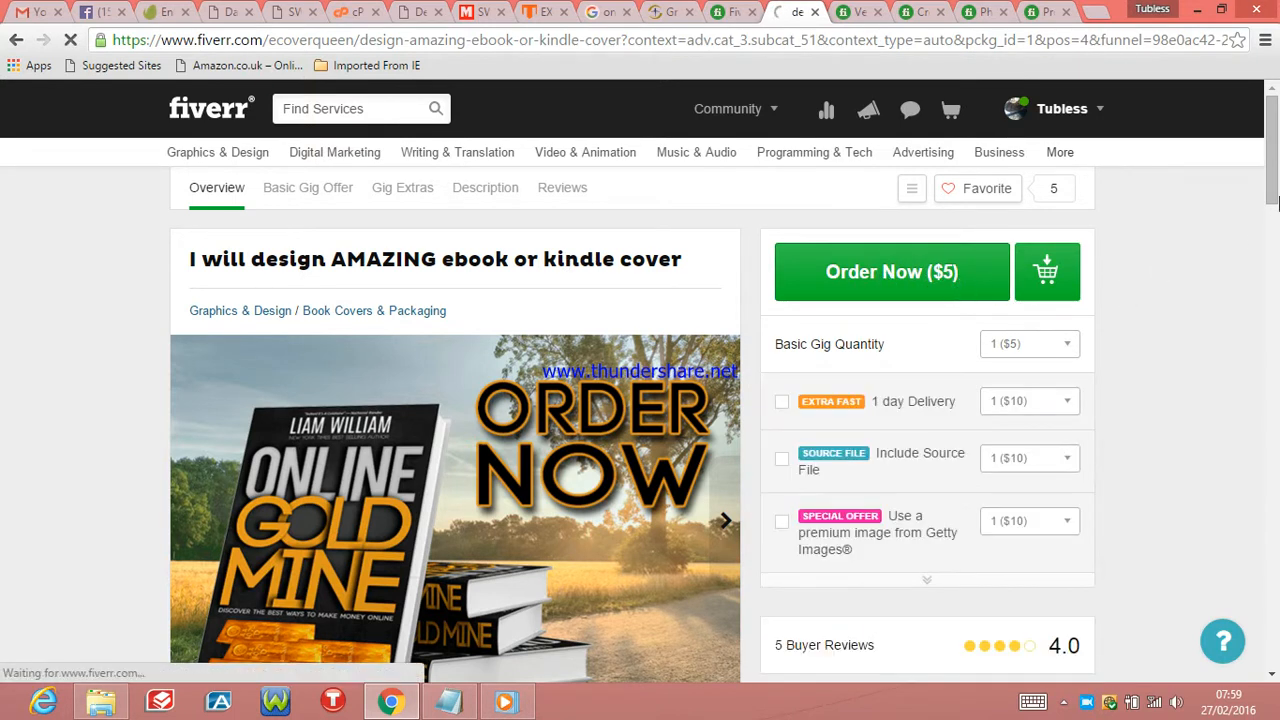
scroll(down, 3)
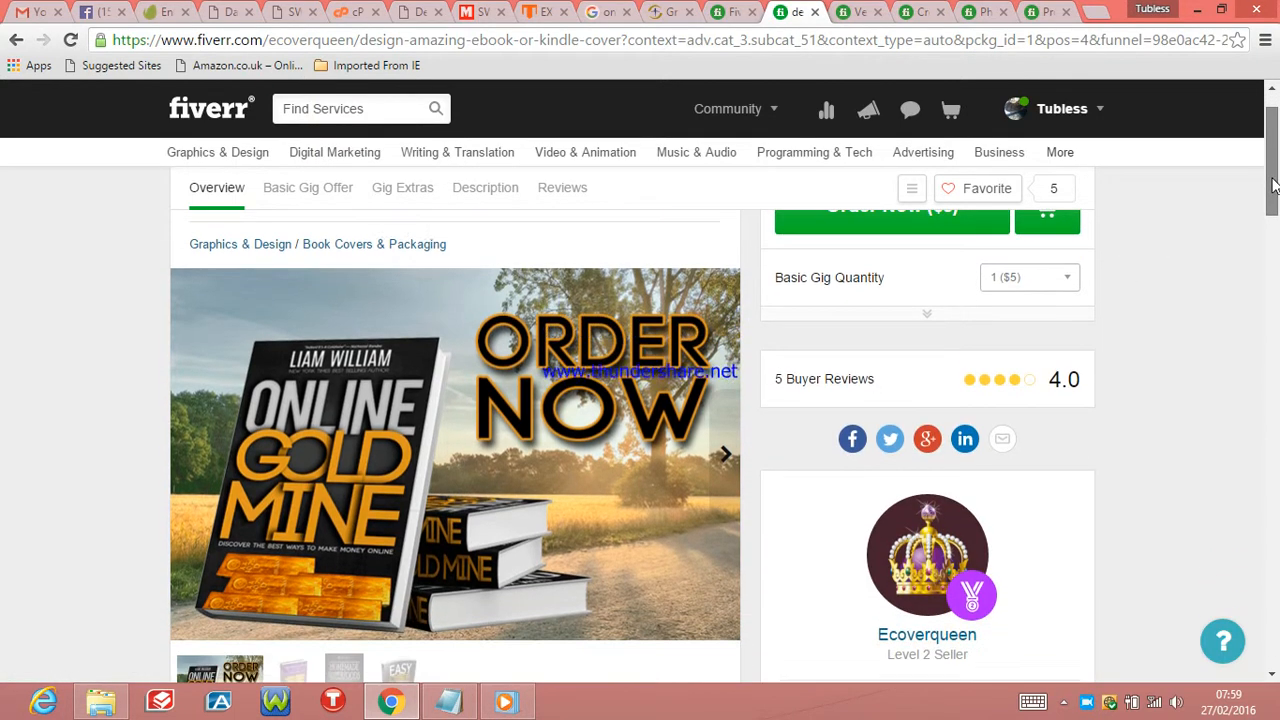
scroll(down, 3)
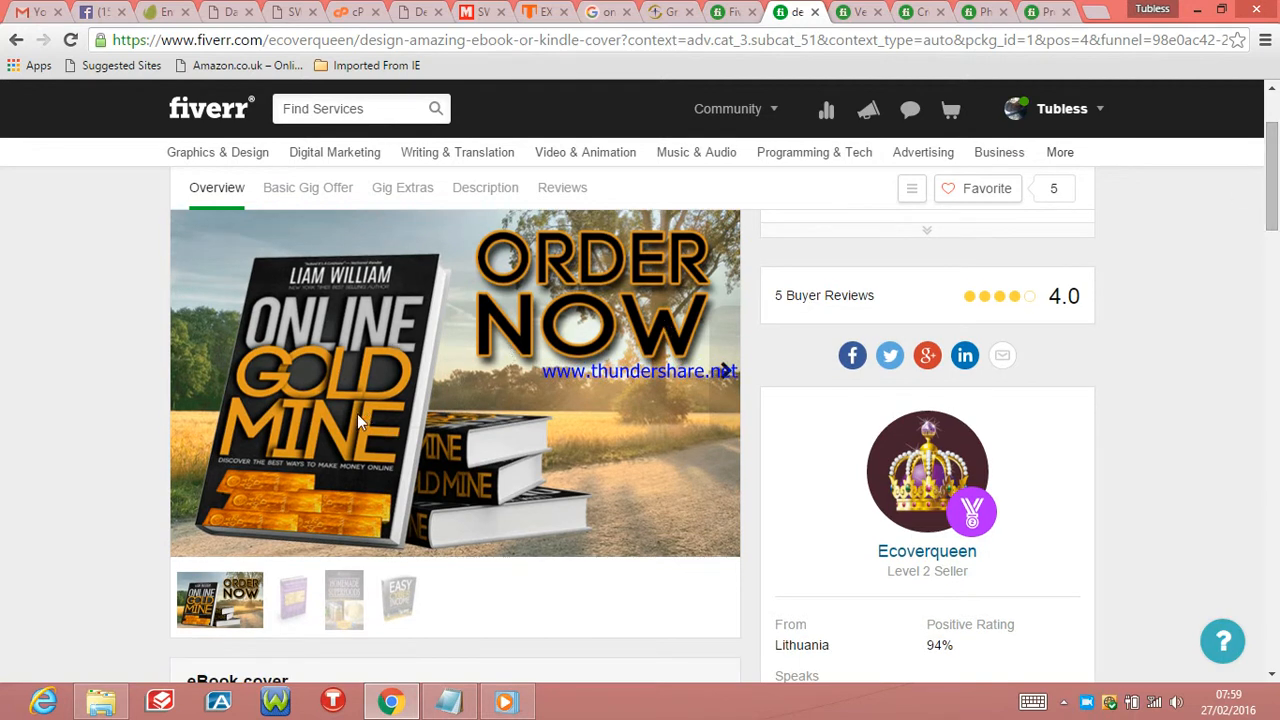
mouse_move(620, 295)
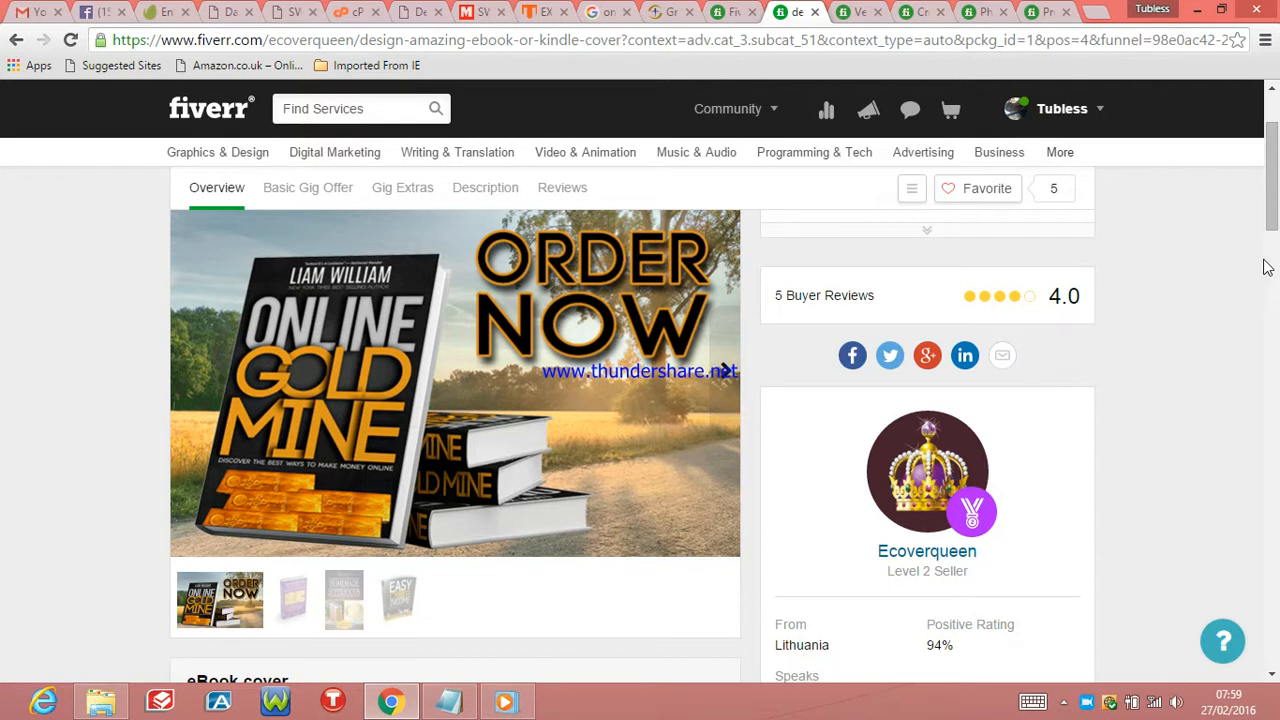
scroll(down, 3)
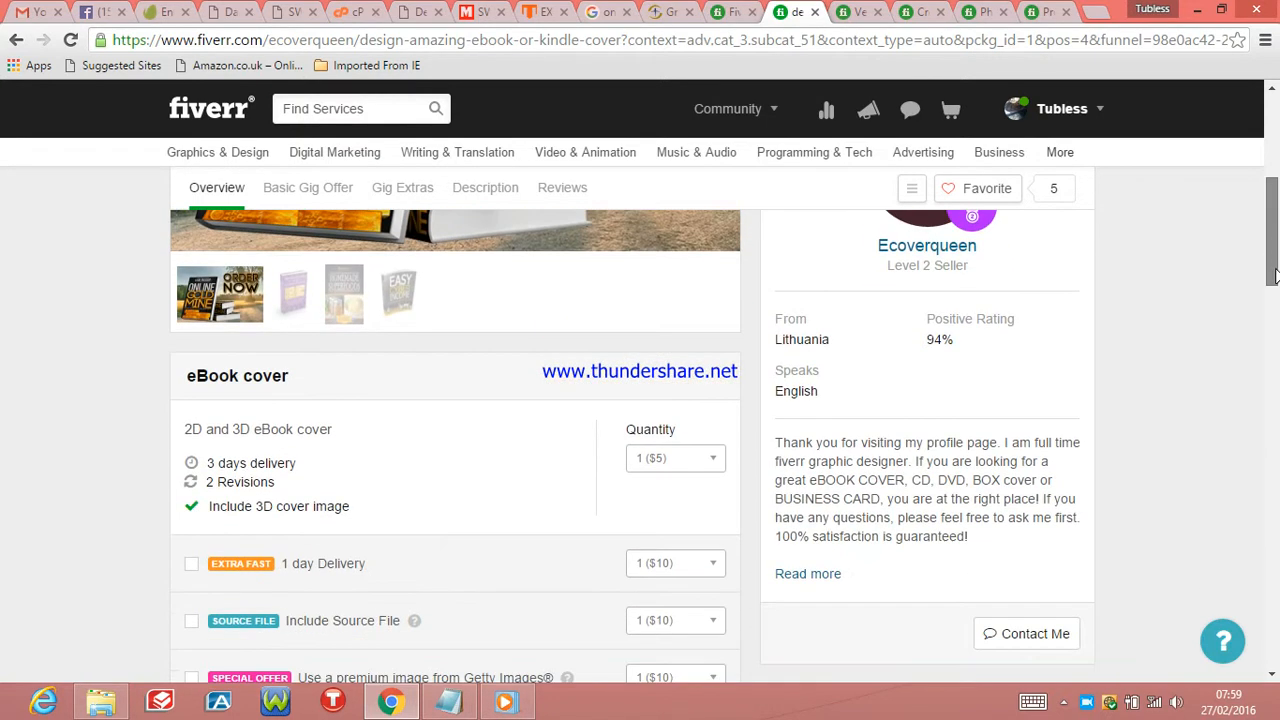
scroll(down, 3)
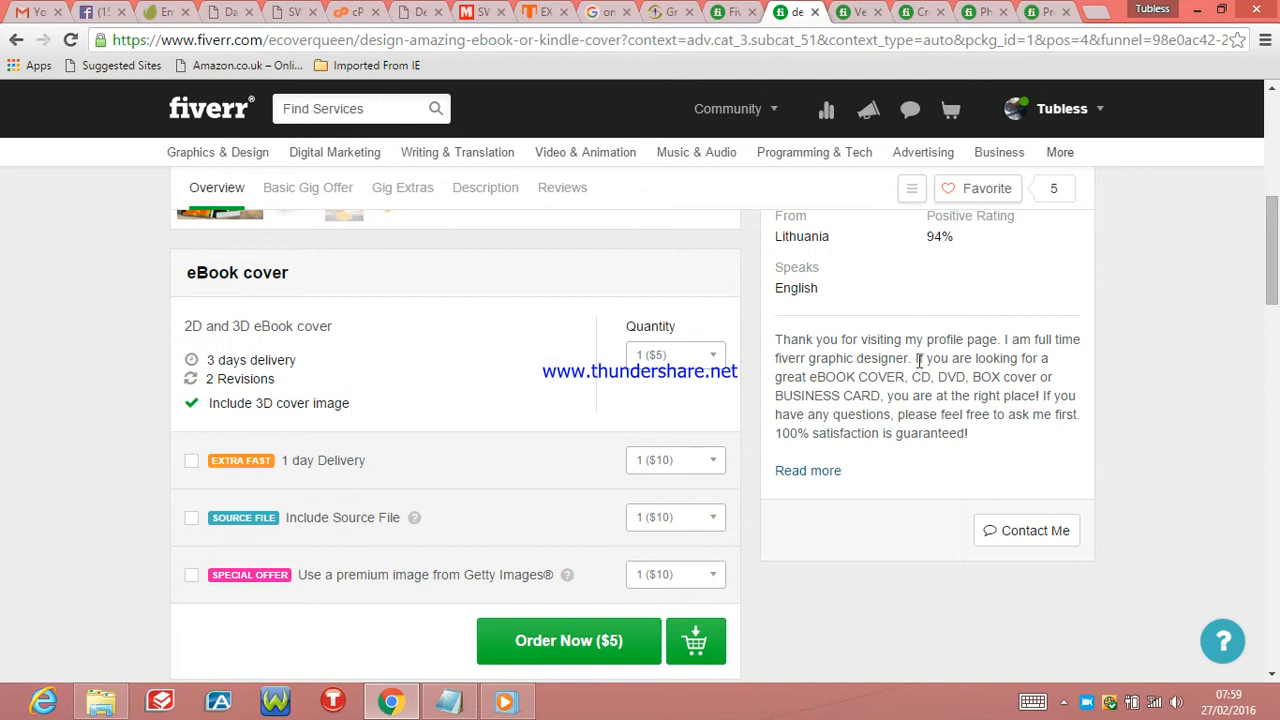
mouse_move(930, 265)
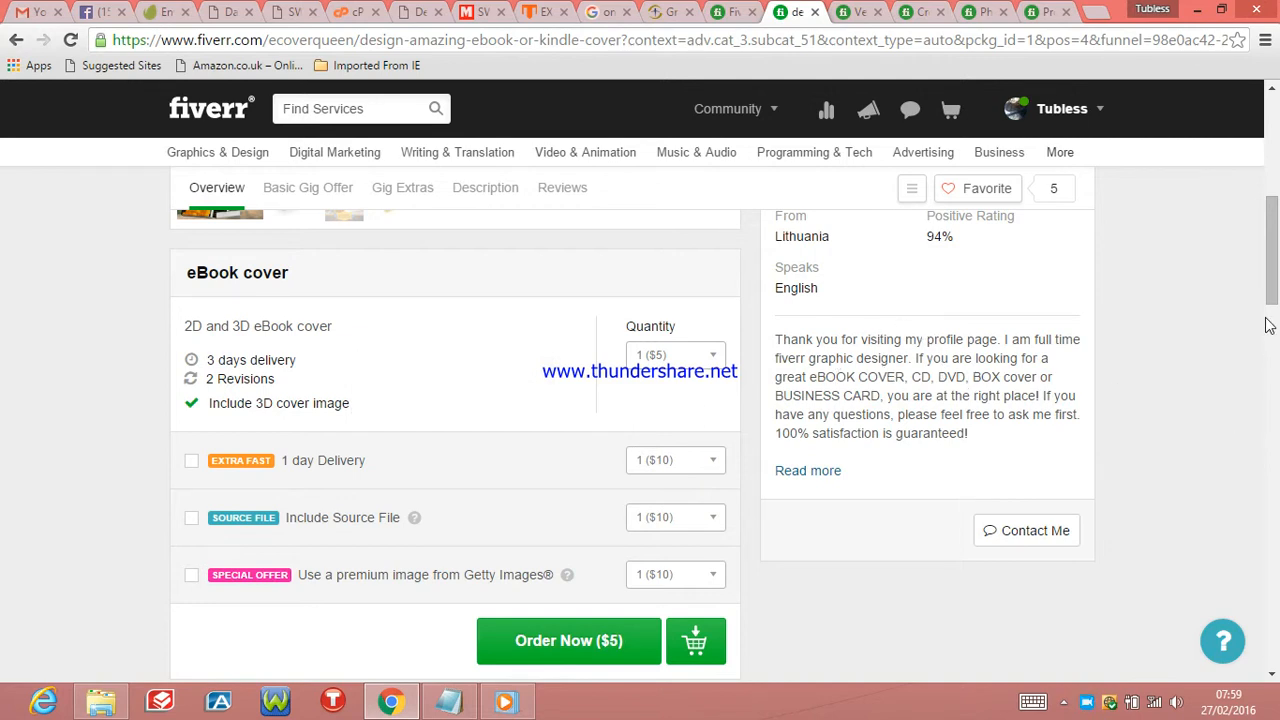
mouse_move(1242, 437)
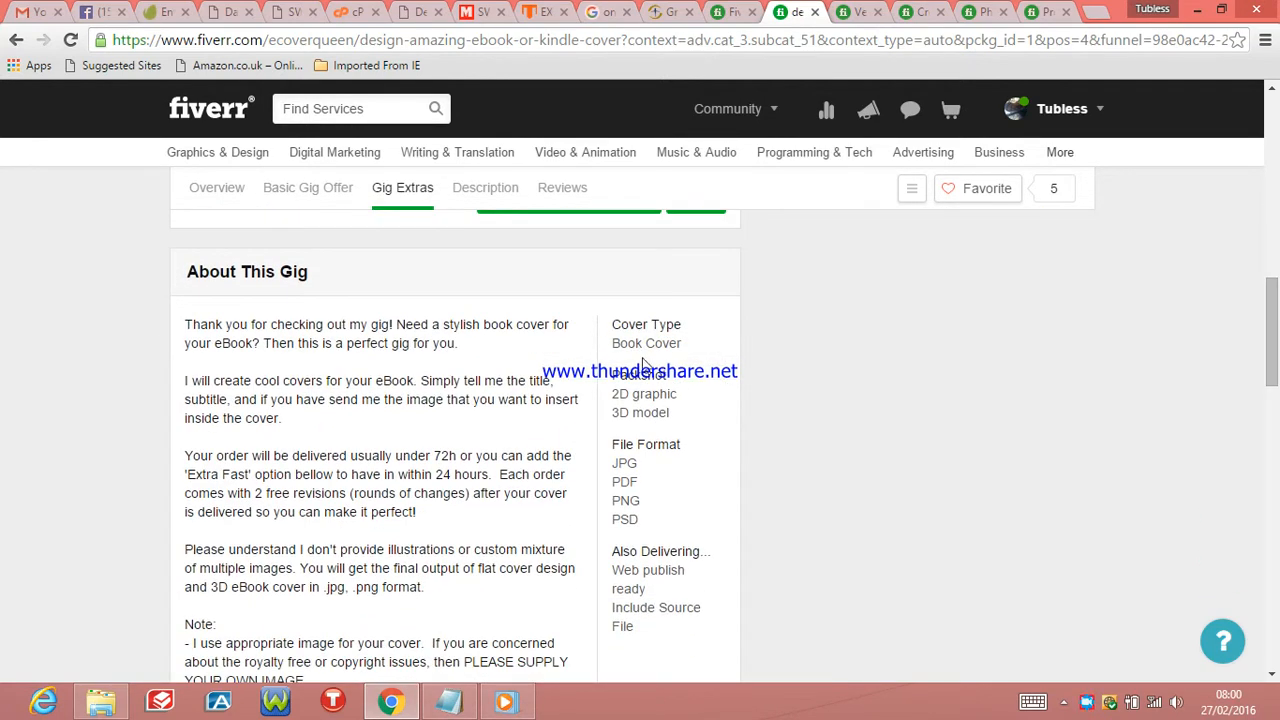
mouse_move(290, 305)
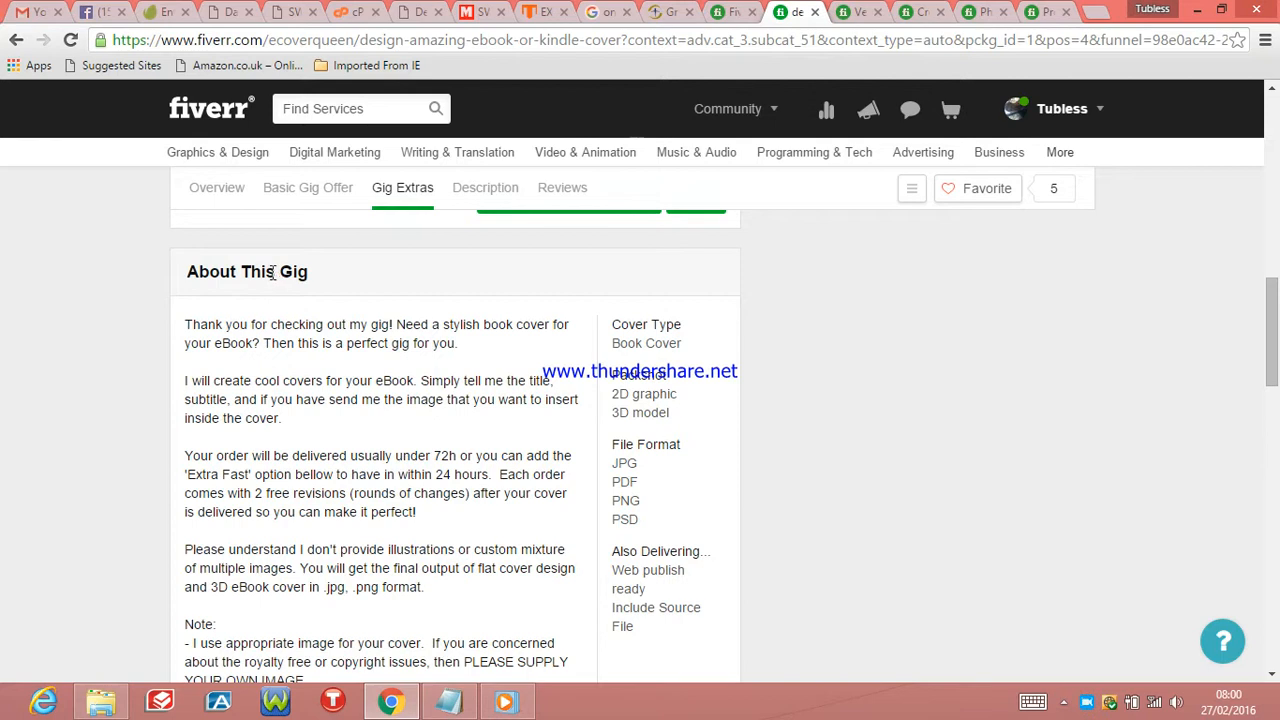
mouse_move(910, 462)
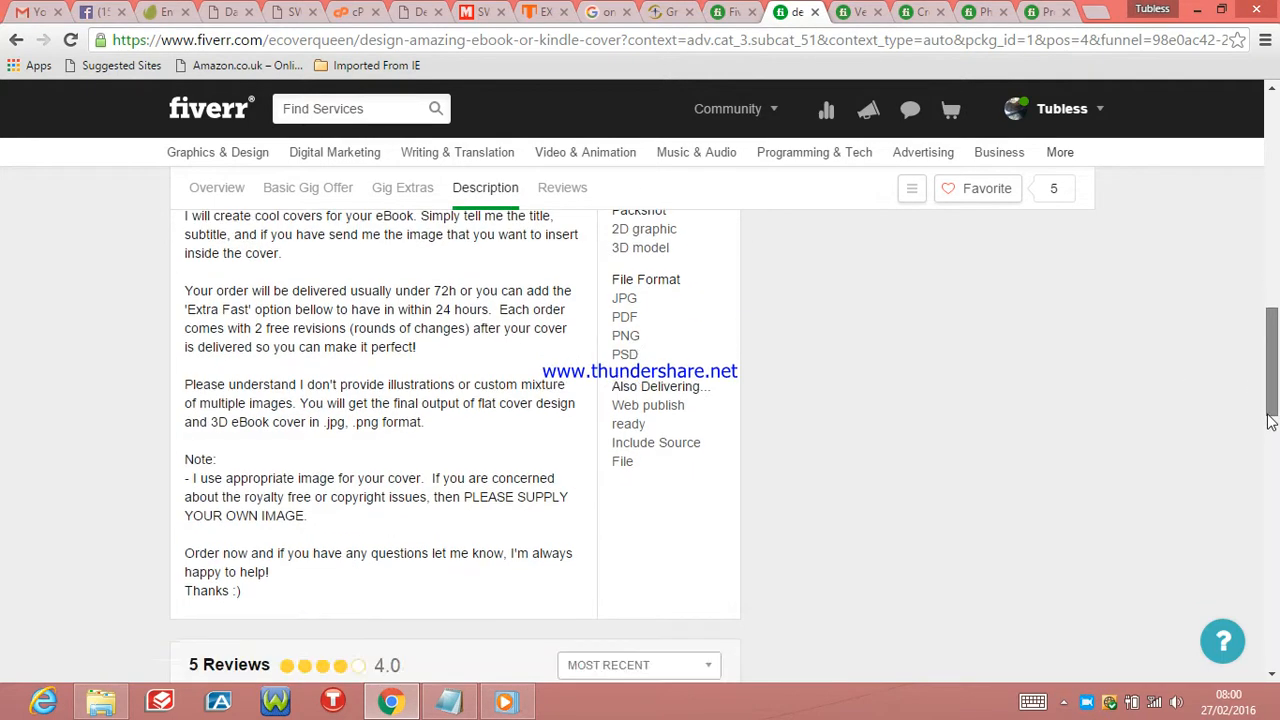
click(562, 188)
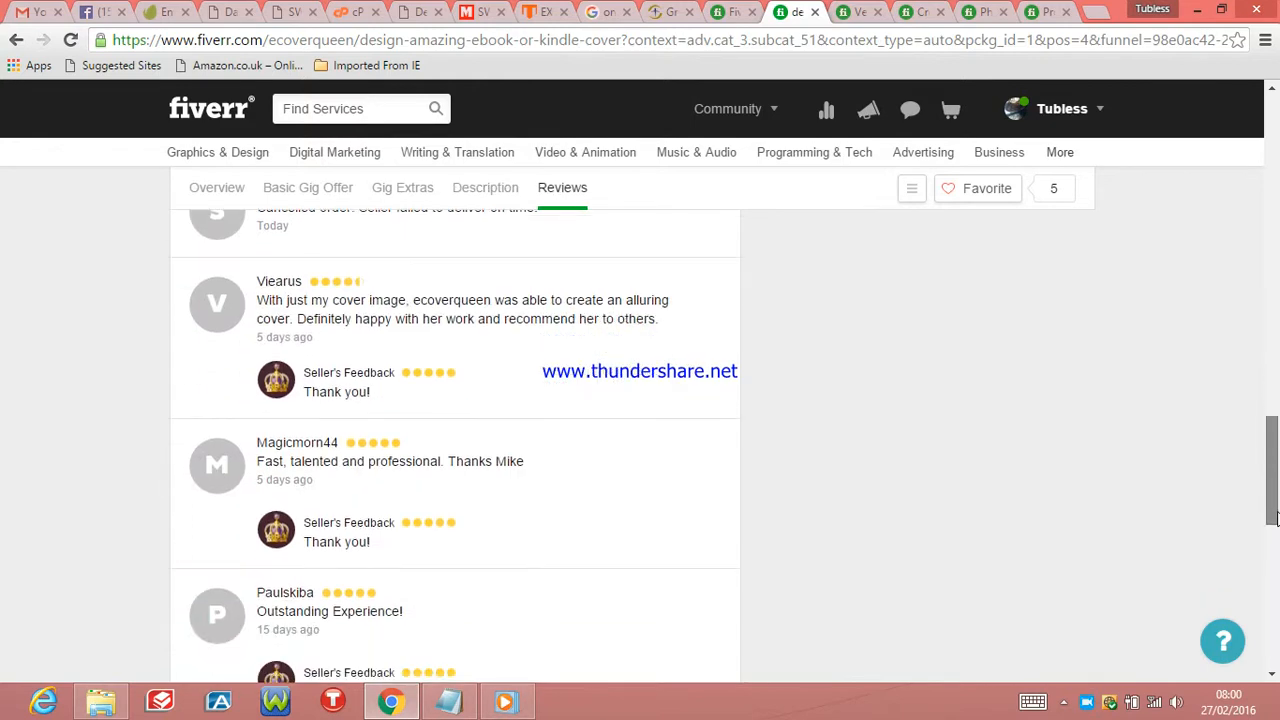
scroll(up, 3)
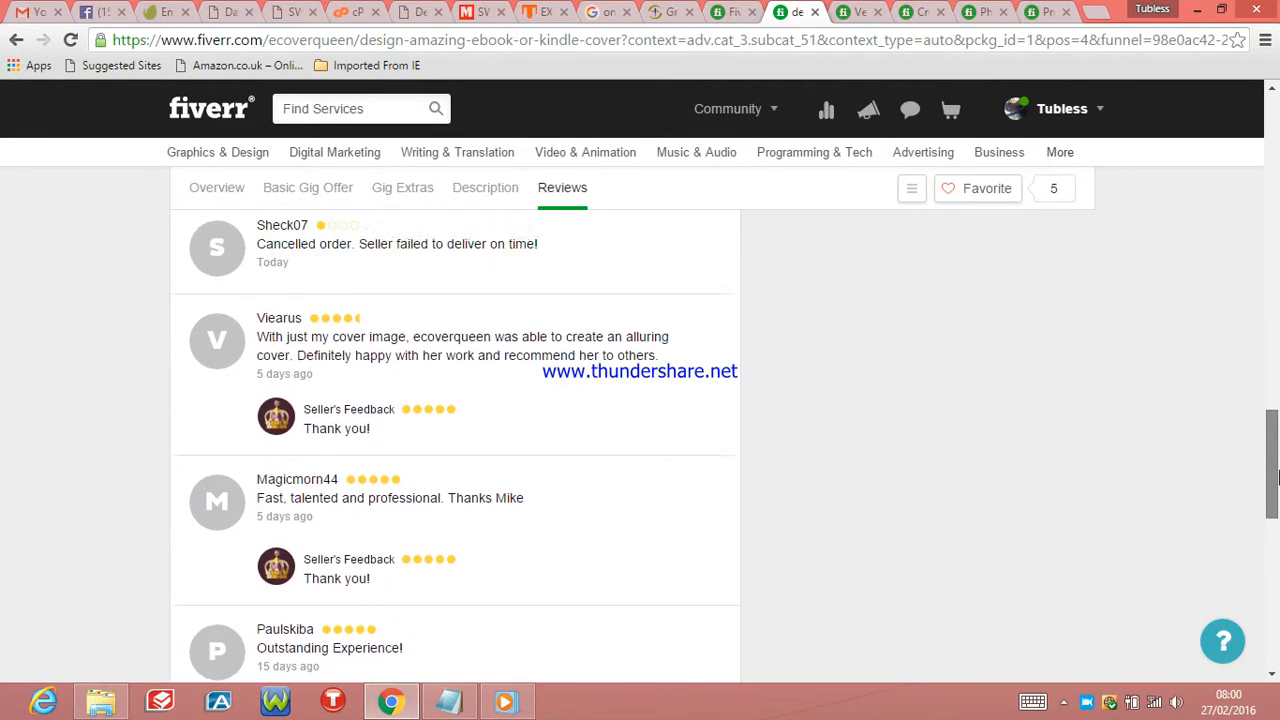
click(217, 187)
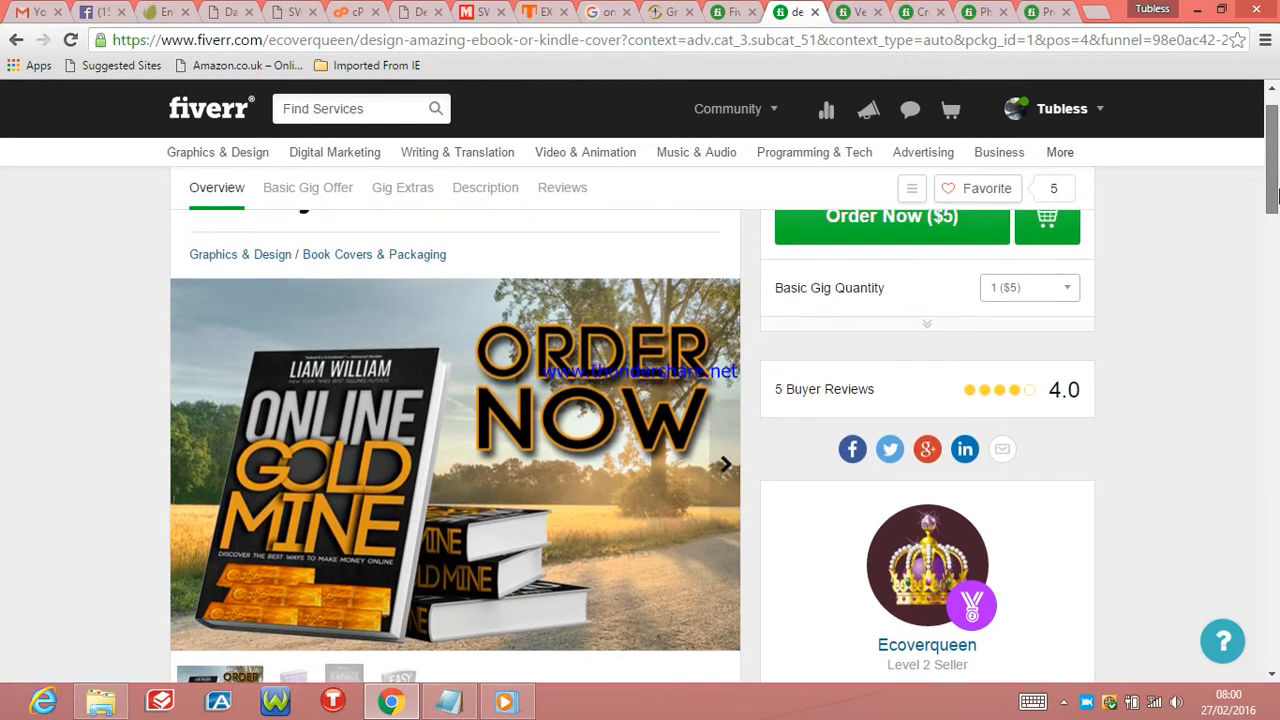
scroll(down, 3)
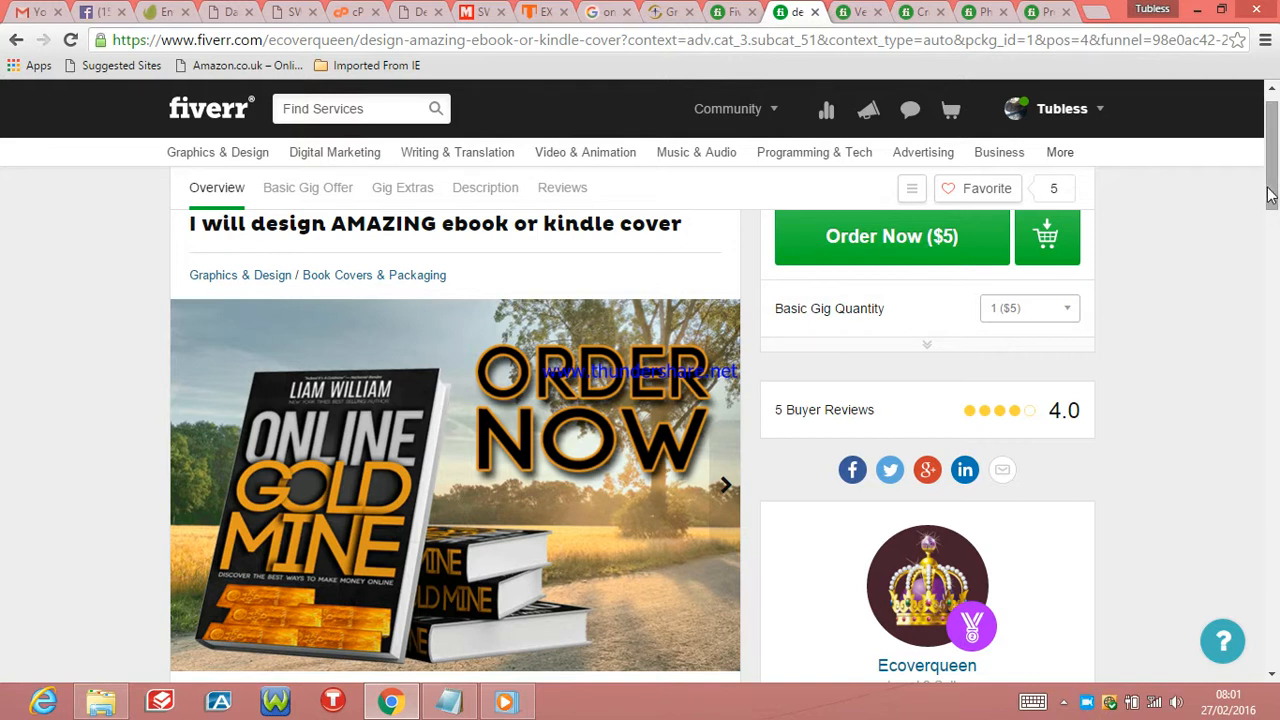
mouse_move(1128, 603)
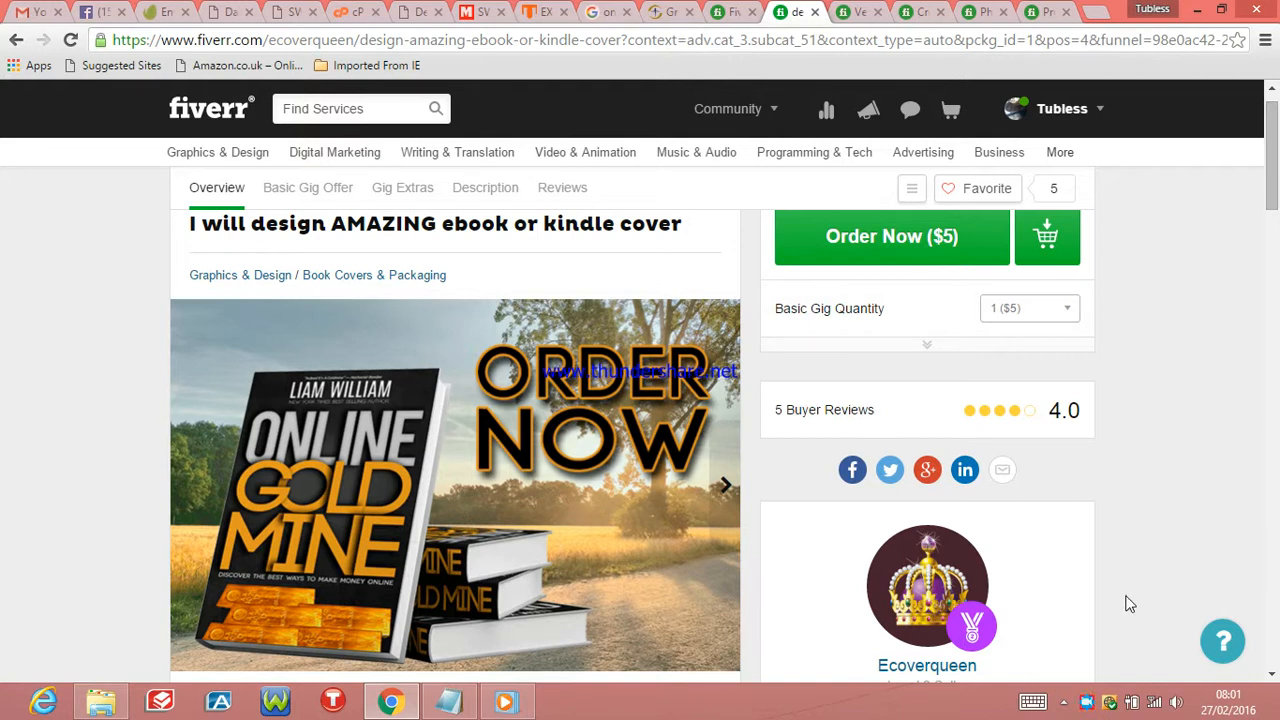
click(1088, 700)
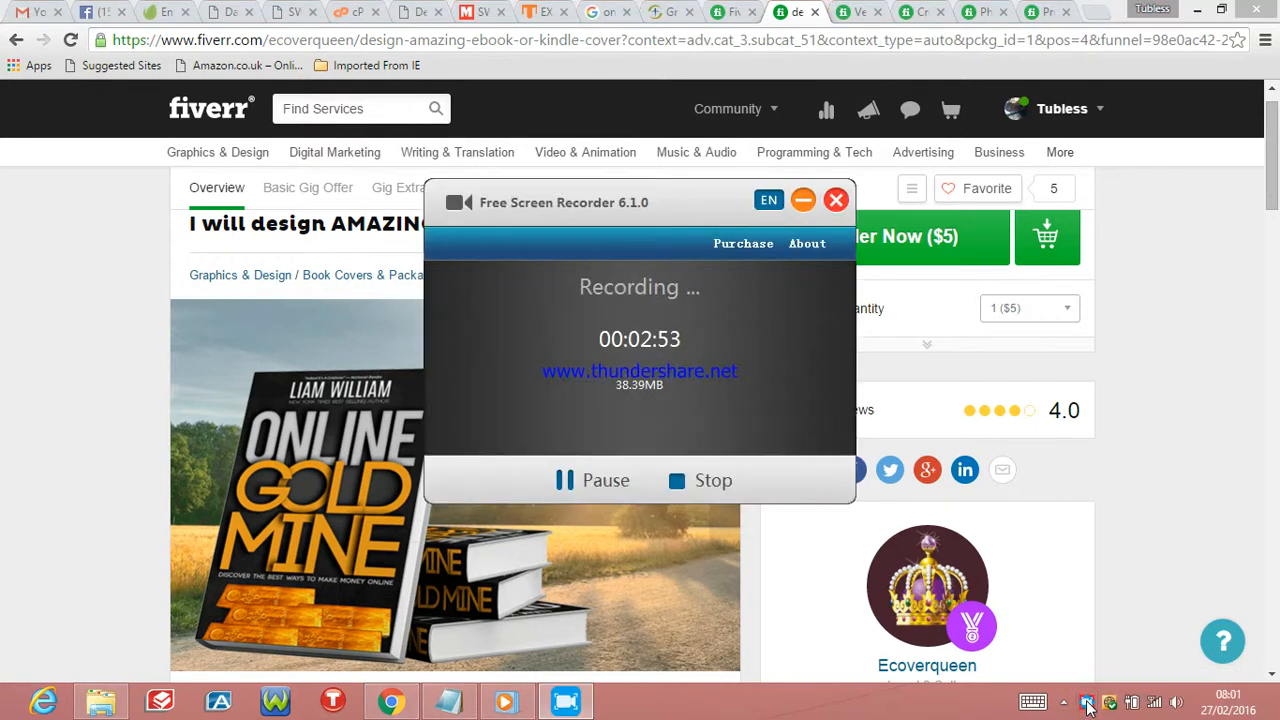